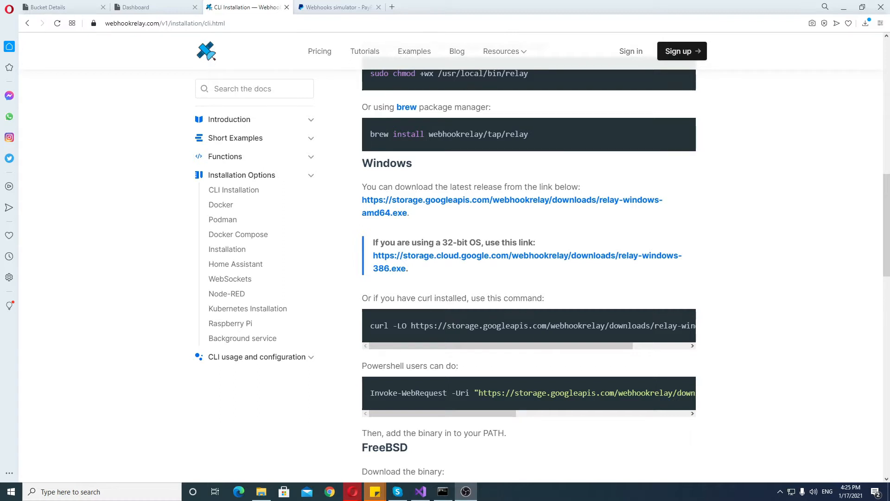
{"action": "mouse_move", "coordinate": [358, 113]}
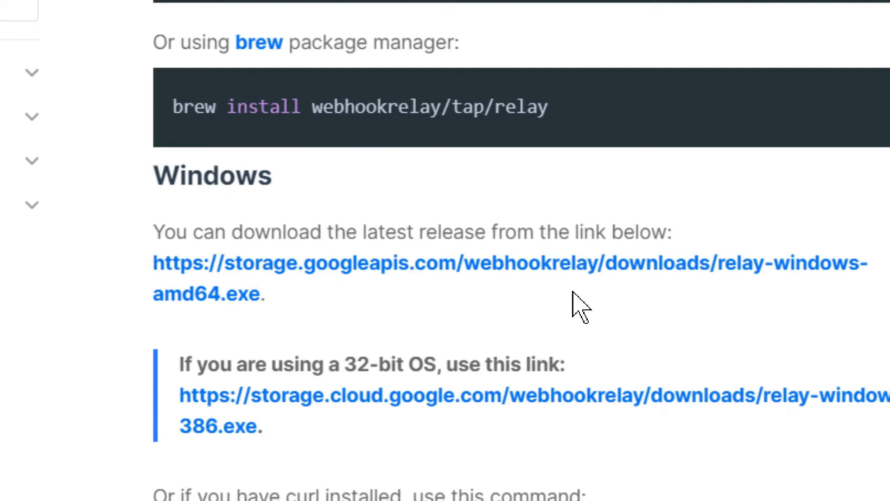
{"action": "mouse_move", "coordinate": [350, 275]}
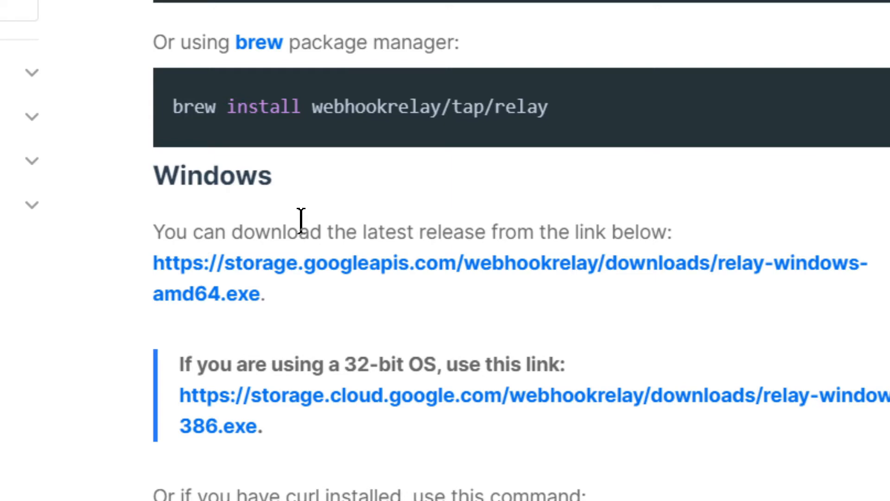
{"action": "mouse_move", "coordinate": [289, 229]}
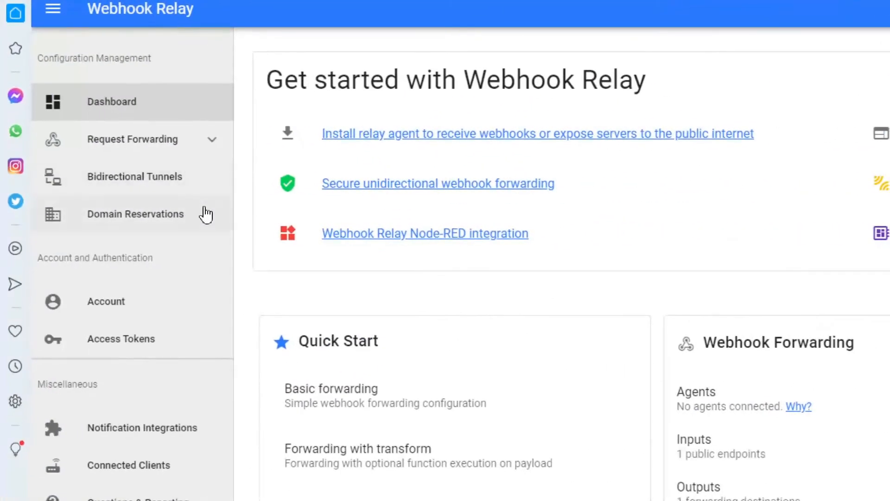
- Expand Request Forwarding and open the Buckets list showing the paypal bucket
{"action": "left_click", "coordinate": [132, 138]}
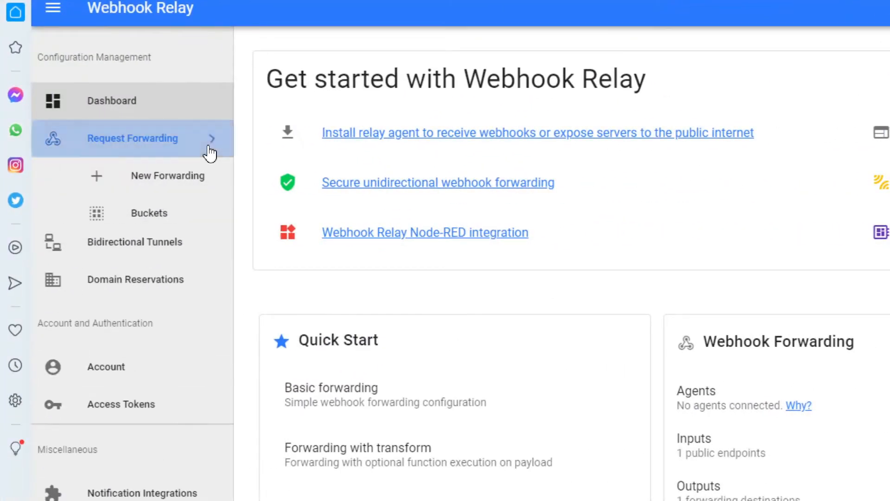
{"action": "left_click", "coordinate": [132, 138]}
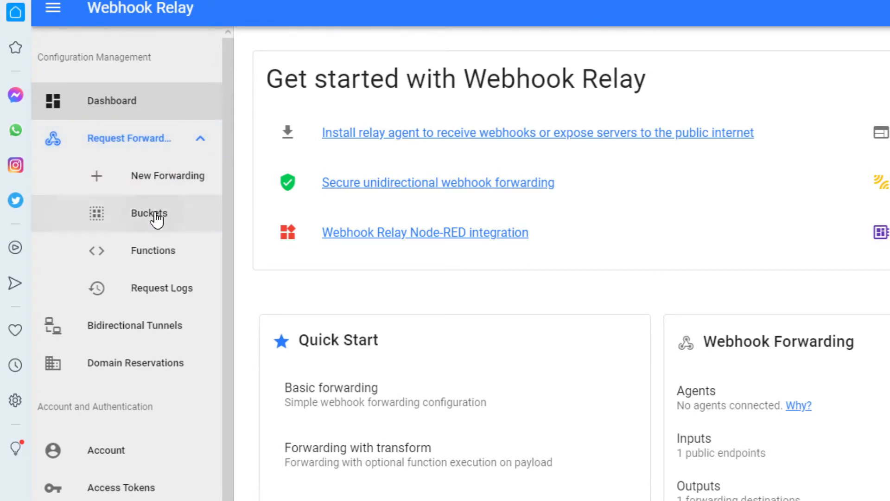
{"action": "left_click", "coordinate": [149, 213]}
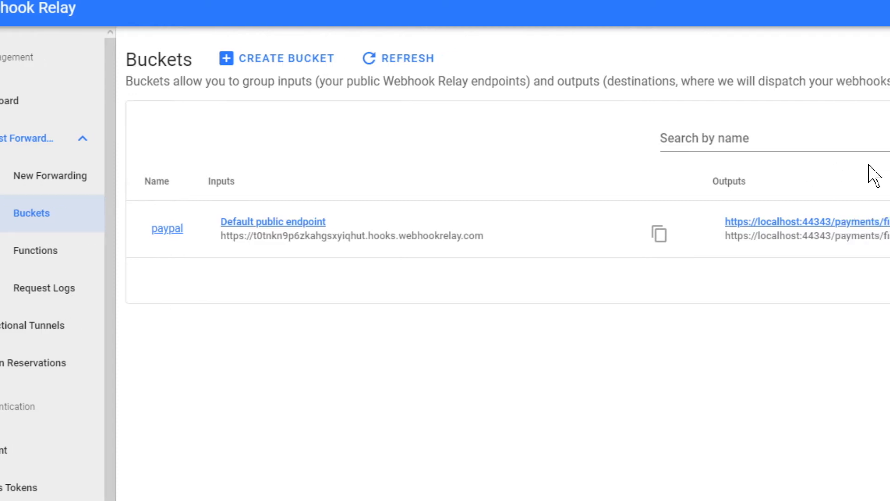
{"action": "mouse_move", "coordinate": [305, 155]}
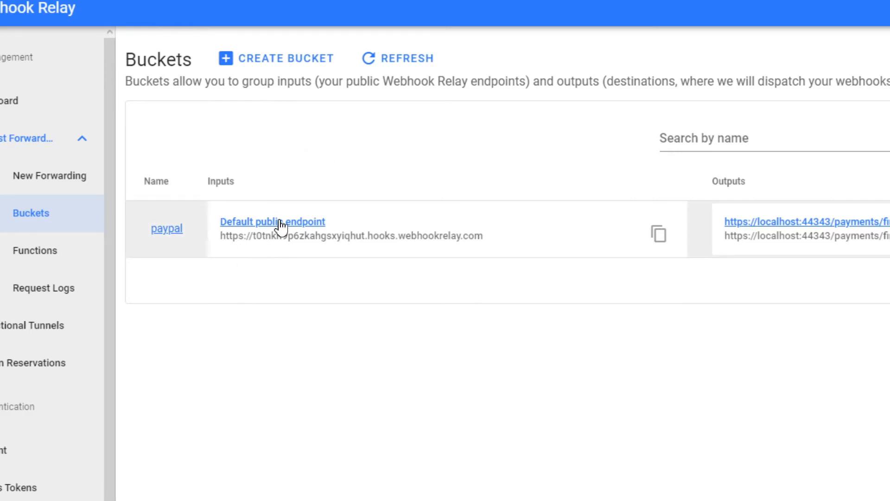
- Create a new bucket named testb
{"action": "left_click", "coordinate": [276, 58]}
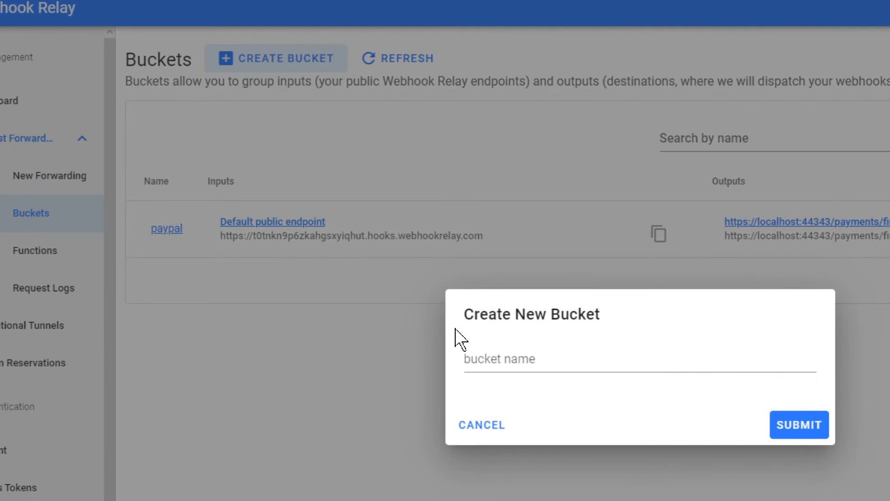
{"action": "type", "text": "ters"}
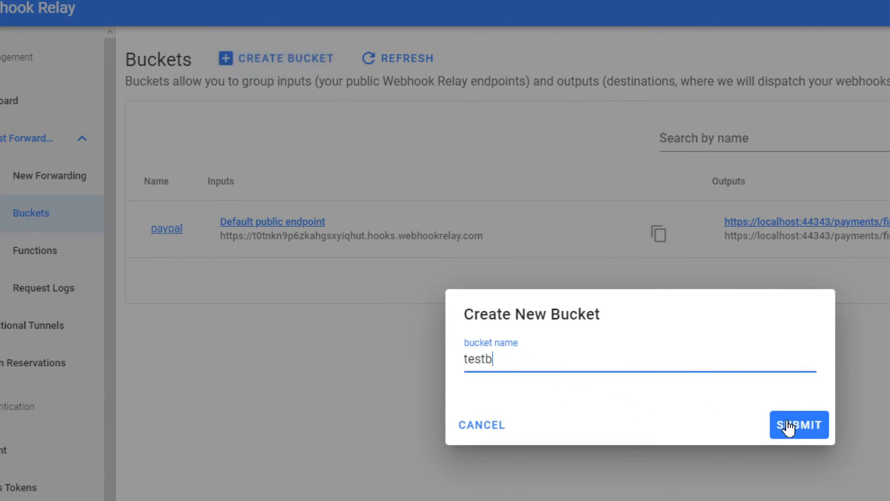
{"action": "left_click", "coordinate": [799, 425]}
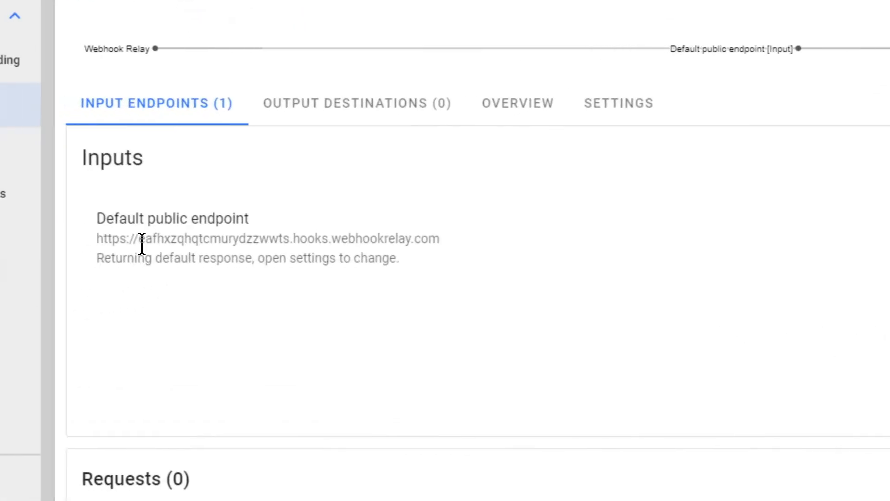
{"action": "double_click", "coordinate": [434, 239]}
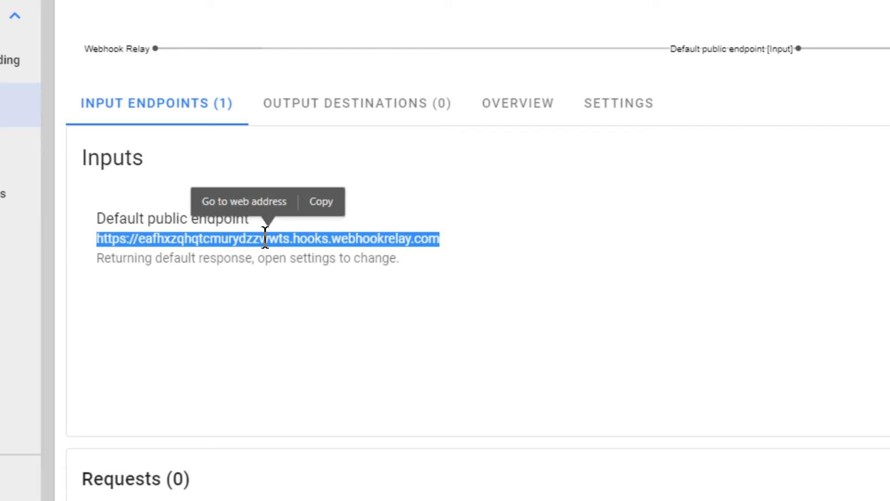
{"action": "mouse_move", "coordinate": [537, 276]}
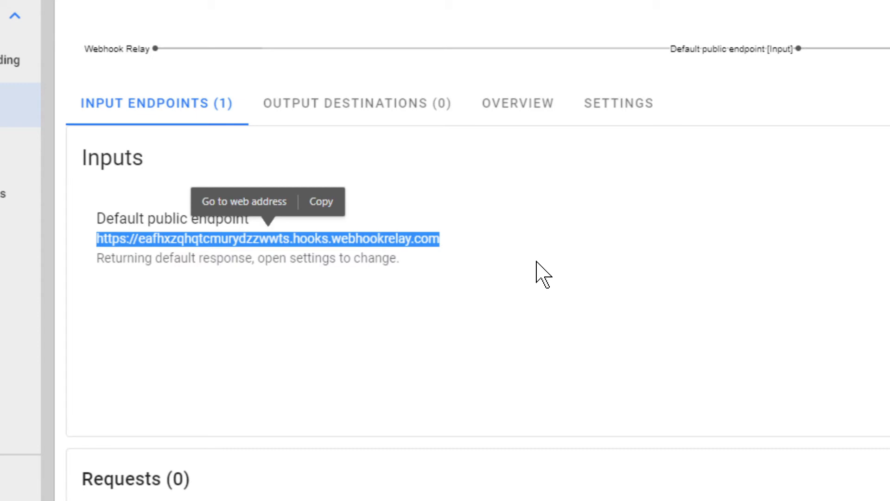
{"action": "mouse_move", "coordinate": [456, 243]}
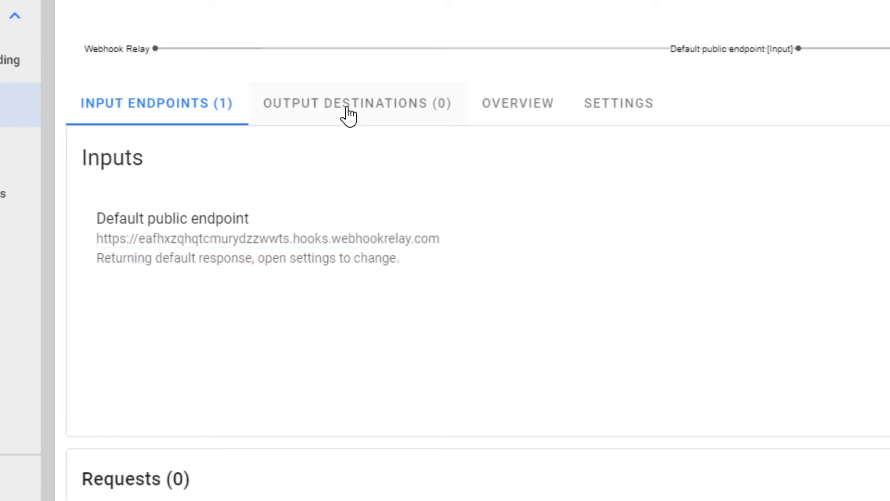
- Check testb's output destinations are empty, then start deleting the testb bucket
{"action": "left_click", "coordinate": [357, 103]}
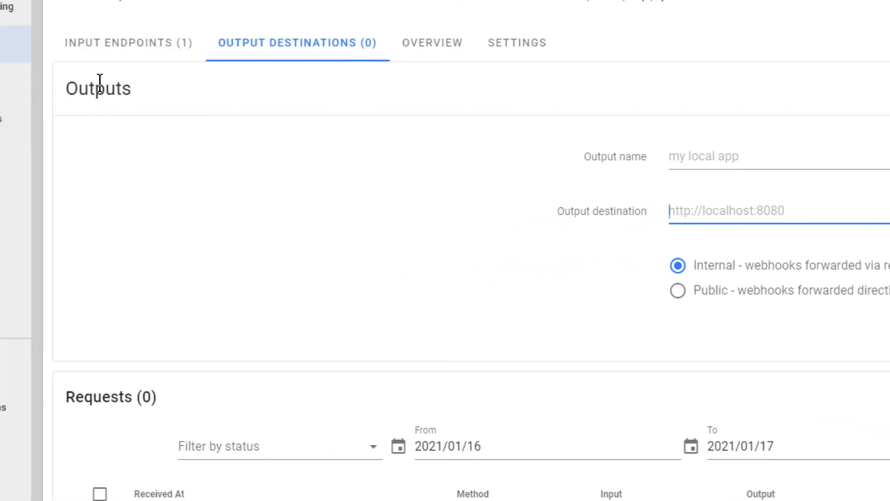
{"action": "left_click", "coordinate": [129, 50]}
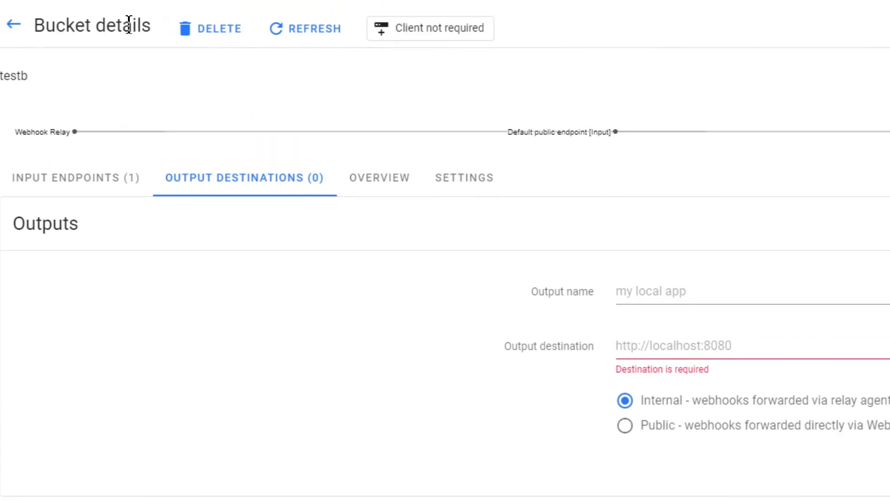
{"action": "left_click", "coordinate": [218, 28]}
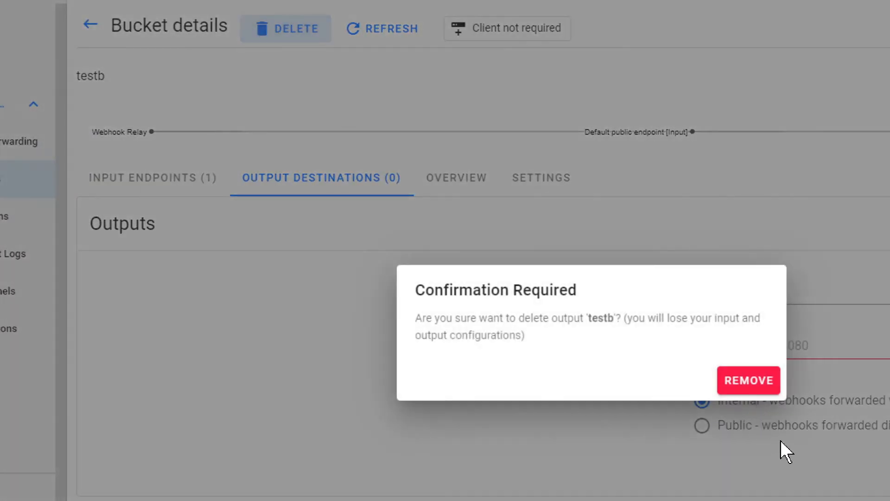
- Confirm removal of testb and copy the paypal bucket's public endpoint URL
{"action": "left_click", "coordinate": [749, 380]}
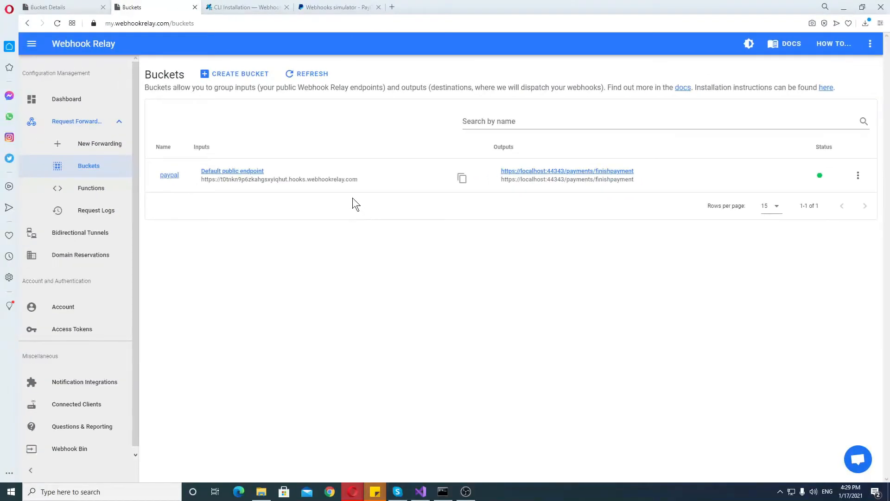
{"action": "left_click", "coordinate": [462, 178]}
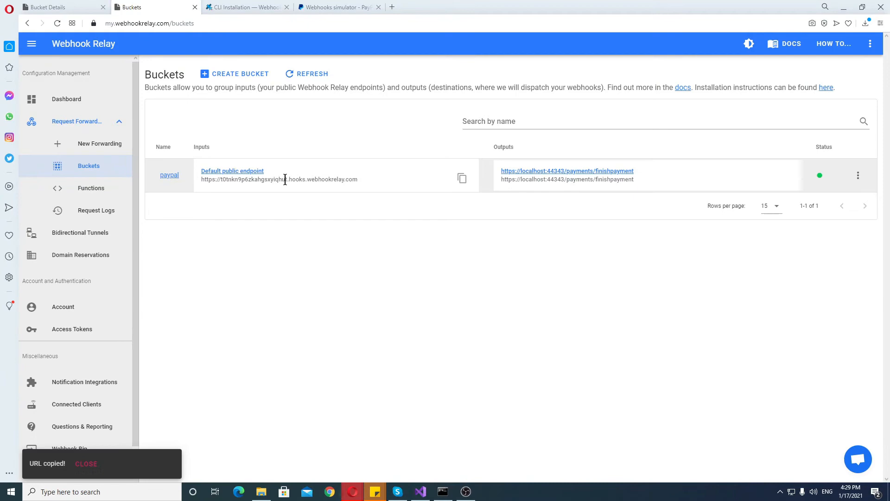
{"action": "mouse_move", "coordinate": [320, 10]}
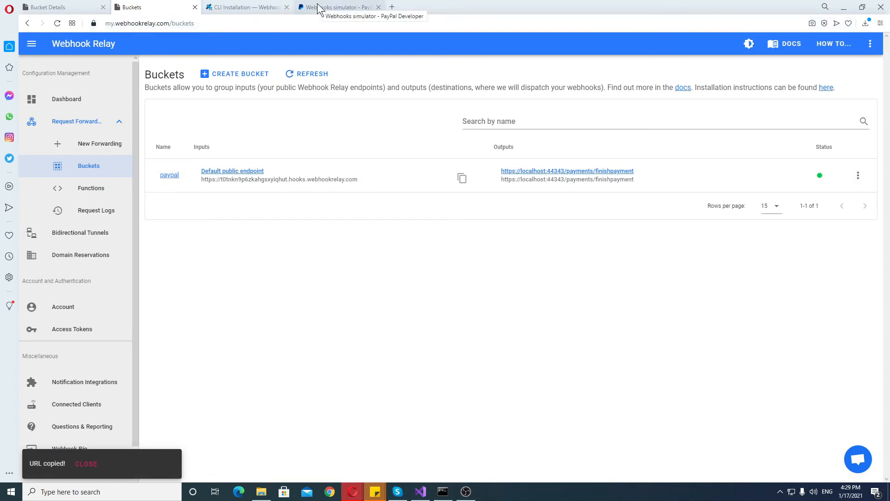
- Send a 'Checkout order approved' mock webhook from the PayPal simulator to the relay URL
{"action": "left_click", "coordinate": [338, 6]}
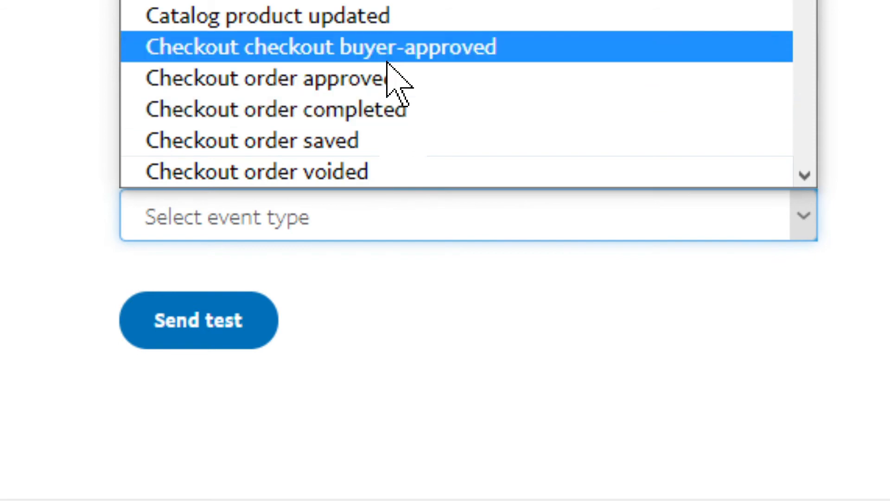
{"action": "left_click", "coordinate": [258, 78]}
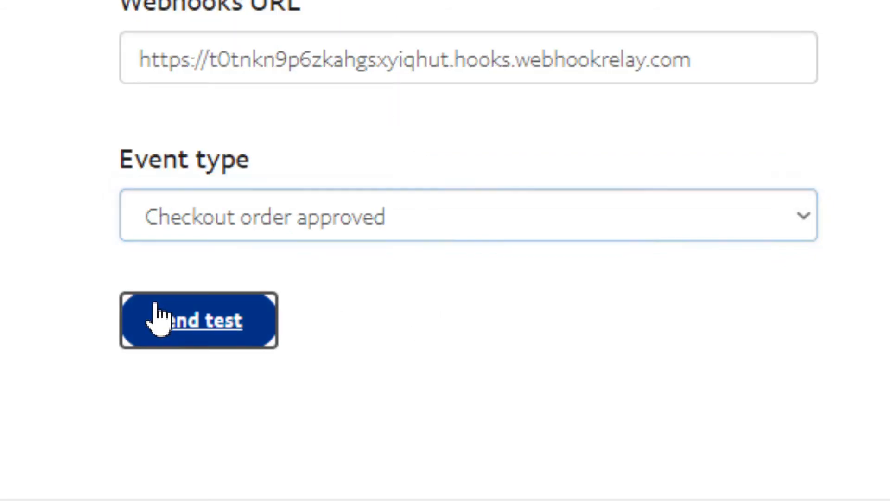
{"action": "left_click", "coordinate": [199, 320]}
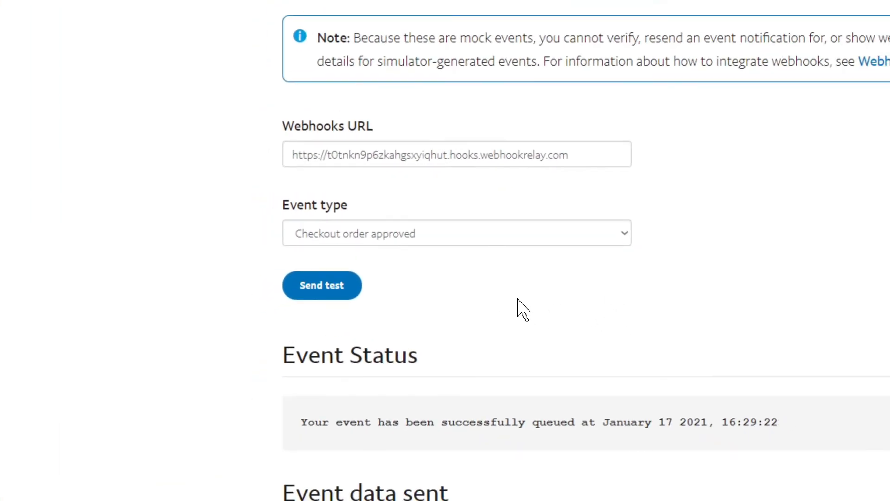
{"action": "mouse_move", "coordinate": [444, 334]}
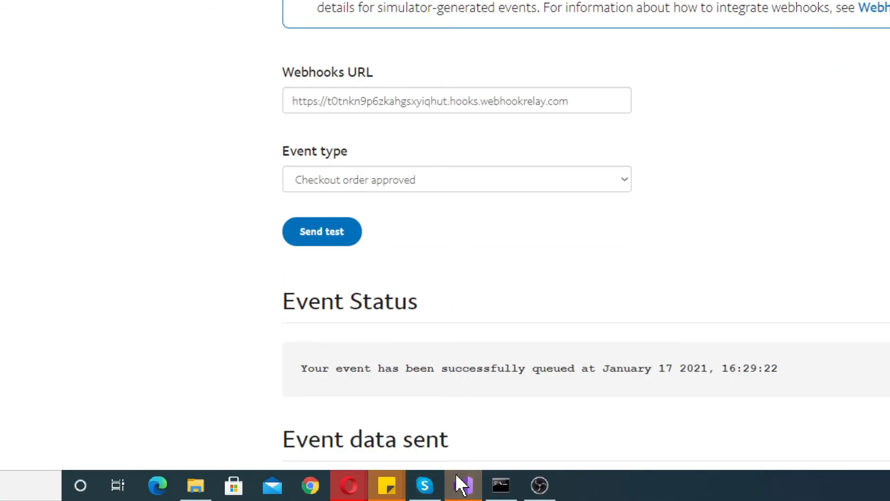
- Bring up Visual Studio paused at return Ok() in PaymentHooksController's FinishPayment
{"action": "left_click", "coordinate": [462, 486]}
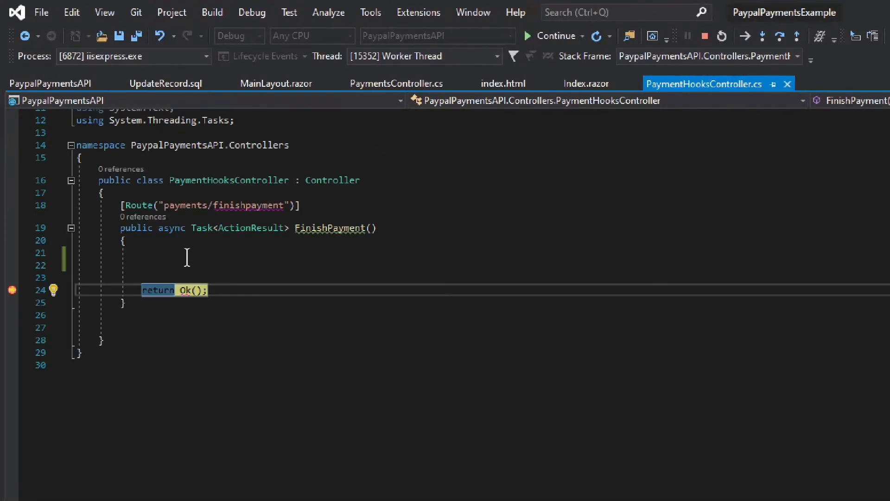
{"action": "mouse_move", "coordinate": [293, 244]}
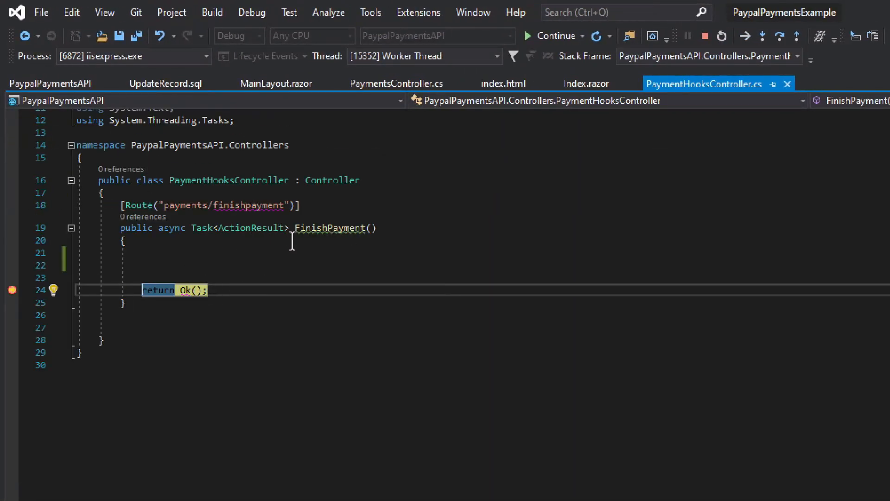
{"action": "mouse_move", "coordinate": [299, 264]}
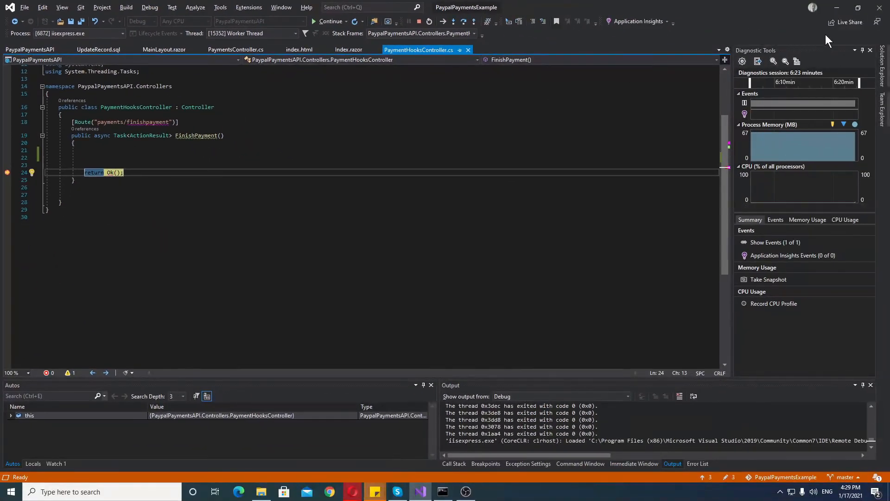
{"action": "mouse_move", "coordinate": [816, 45]}
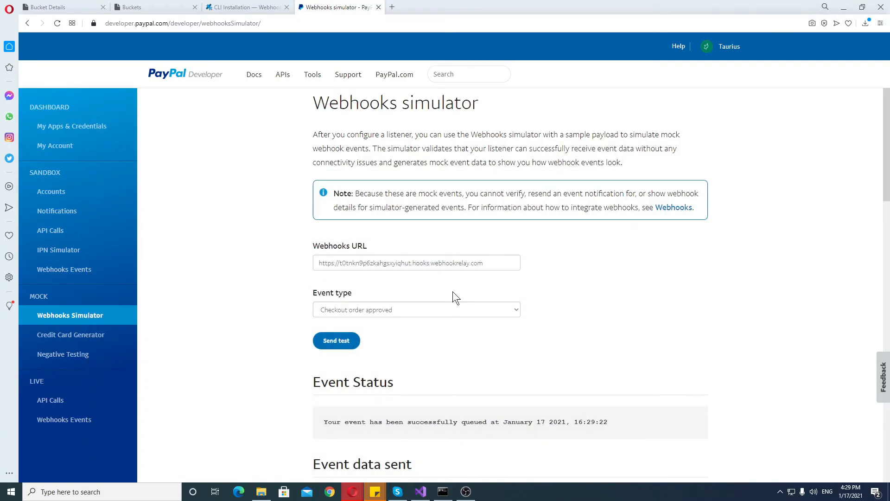
{"action": "mouse_move", "coordinate": [448, 342]}
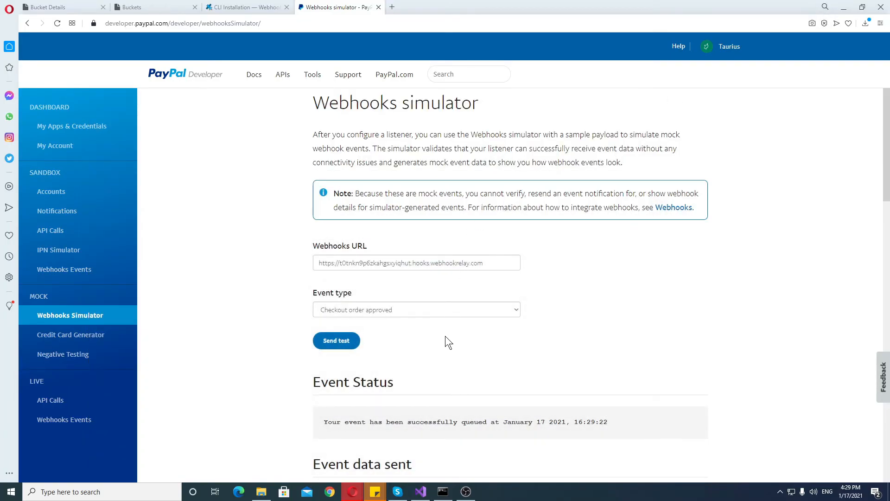
{"action": "mouse_move", "coordinate": [293, 183]}
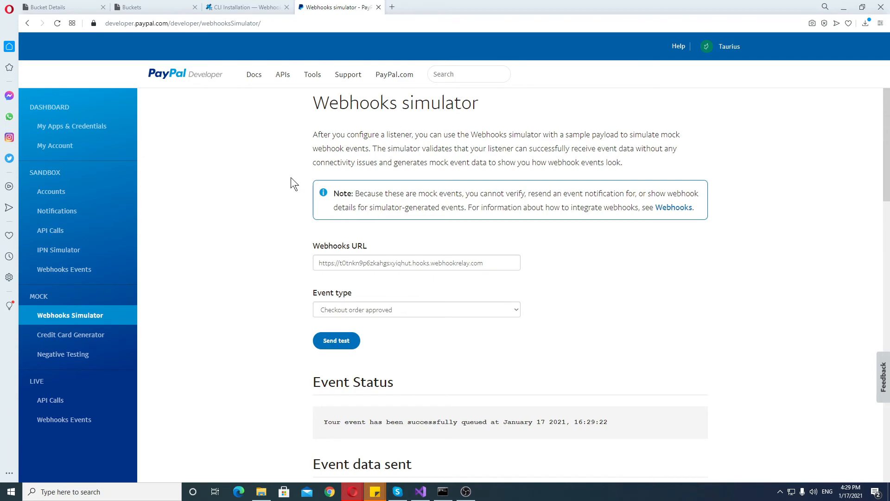
- Return to the Webhook Relay Buckets tab via the CLI Installation tab
{"action": "left_click", "coordinate": [242, 7]}
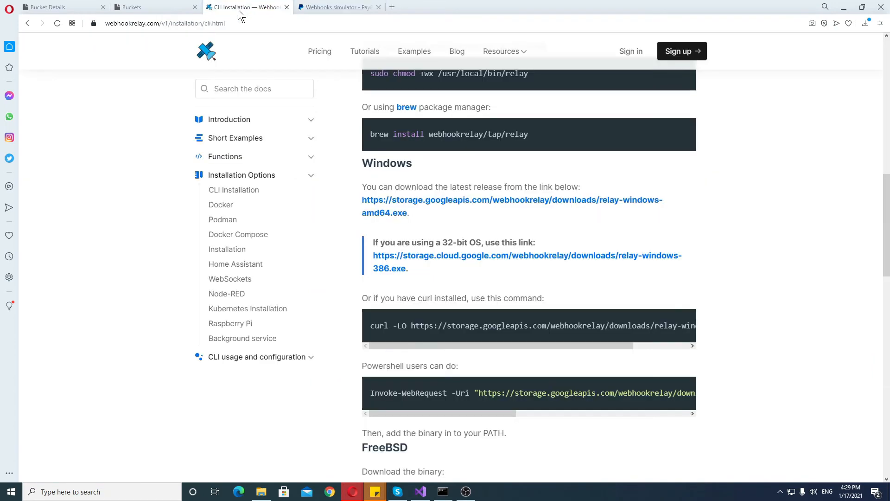
{"action": "left_click", "coordinate": [134, 7]}
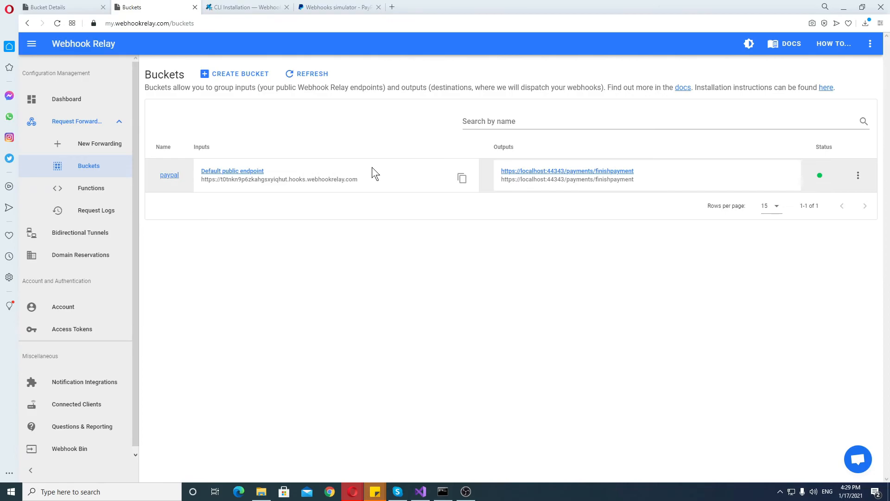
- Open the paypal bucket's details and select the 'relay forward -b paypal' command
{"action": "left_click", "coordinate": [169, 175]}
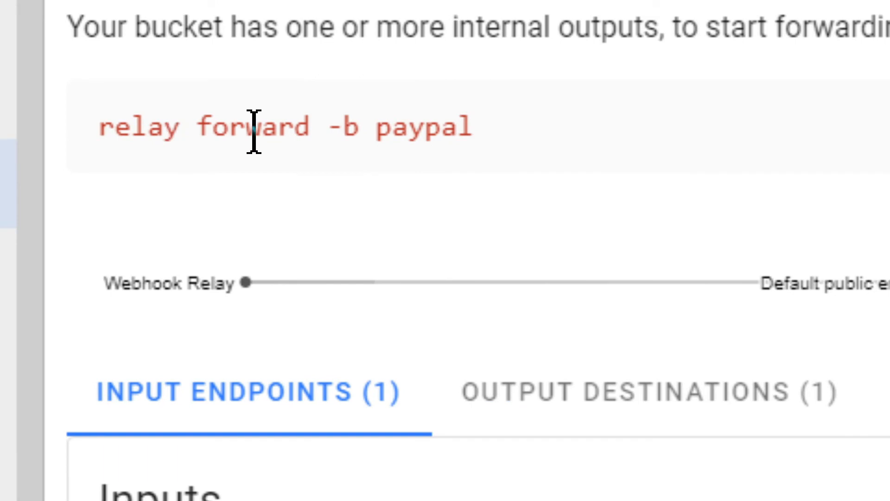
{"action": "mouse_move", "coordinate": [389, 133]}
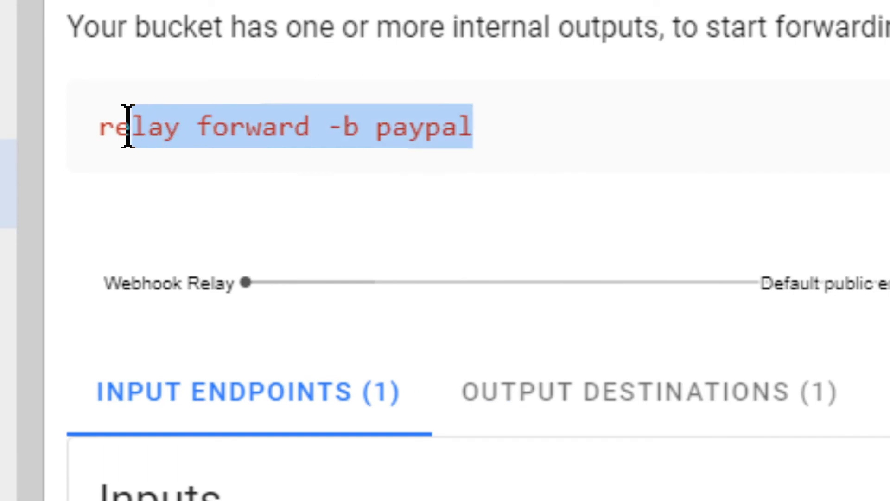
{"action": "left_click", "coordinate": [468, 130]}
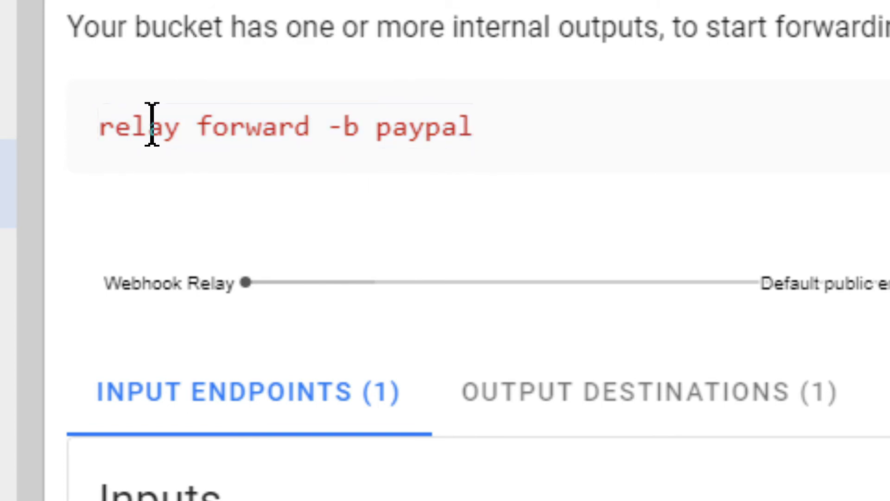
{"action": "double_click", "coordinate": [139, 126]}
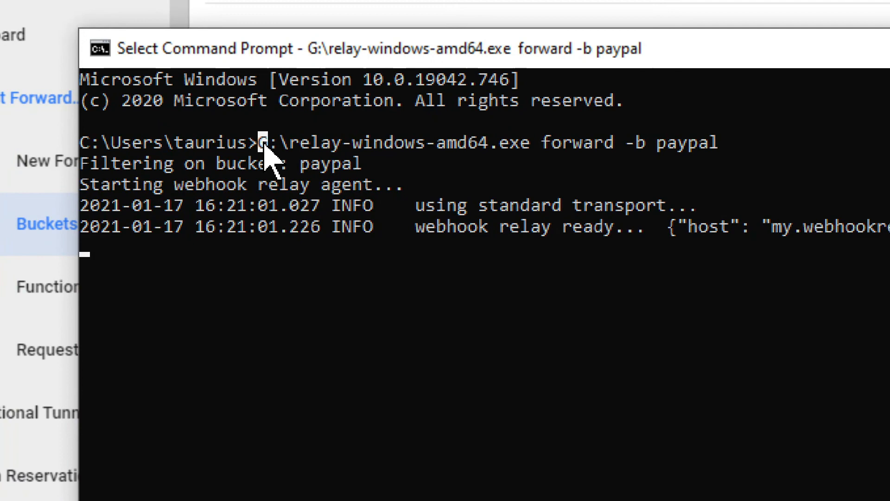
- Highlight the relay-windows-amd64.exe forward -b paypal command in Command Prompt
{"action": "left_click_drag", "start_coordinate": [259, 142], "coordinate": [534, 142]}
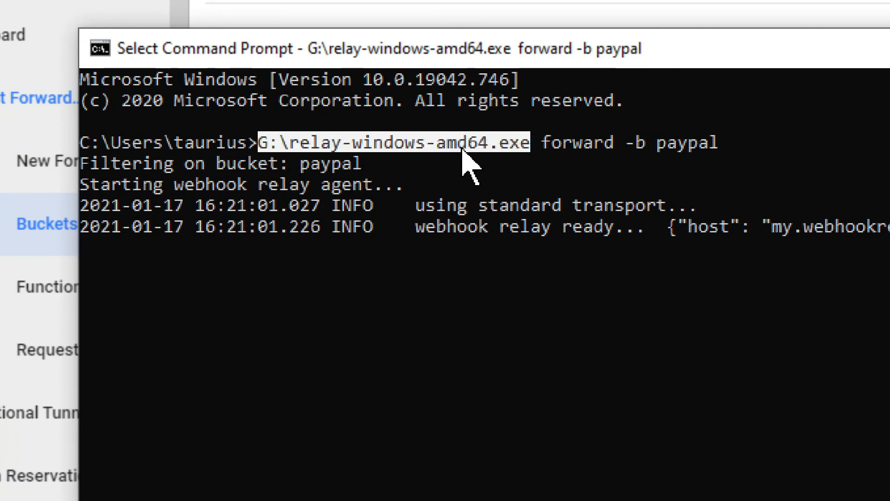
{"action": "mouse_move", "coordinate": [471, 146]}
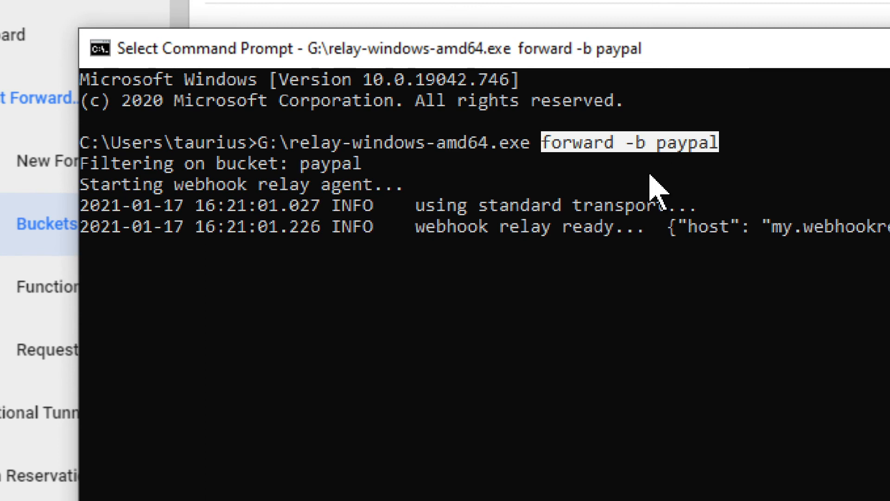
{"action": "mouse_move", "coordinate": [630, 199]}
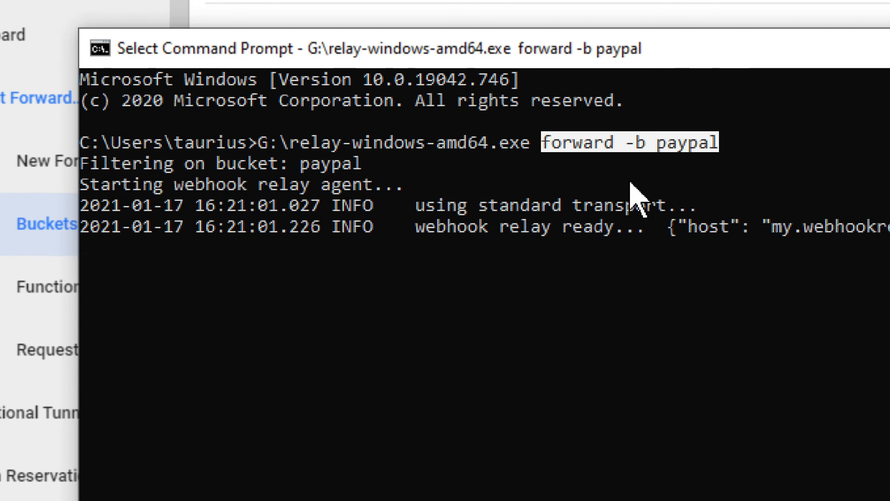